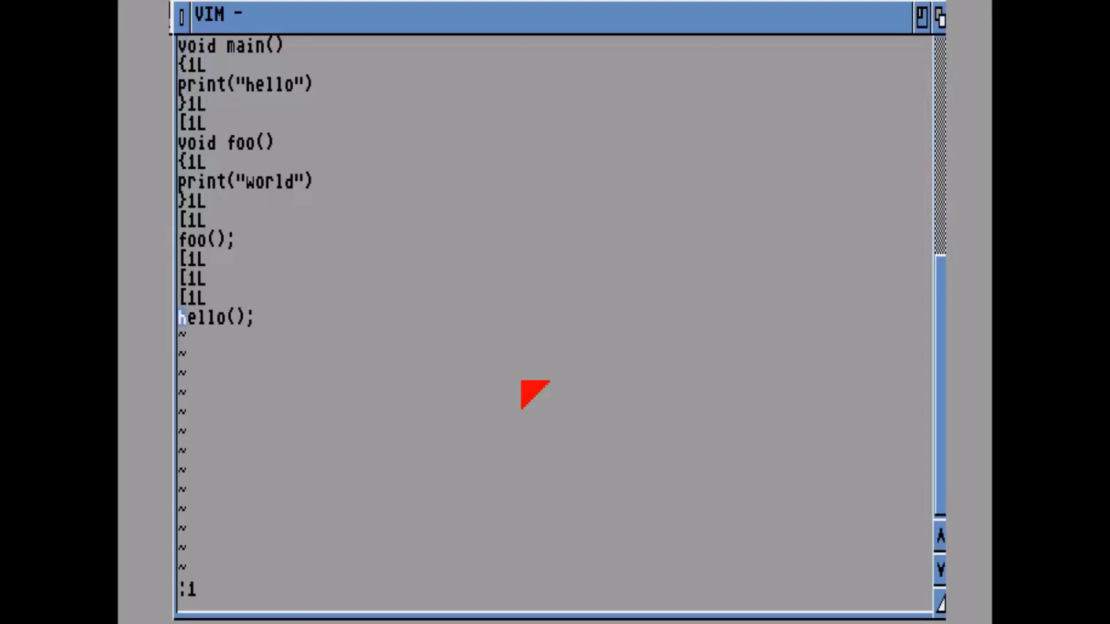
Add the word hello on a new line below hello(); and leave insert mode.
{"action": "key", "text": "o"}
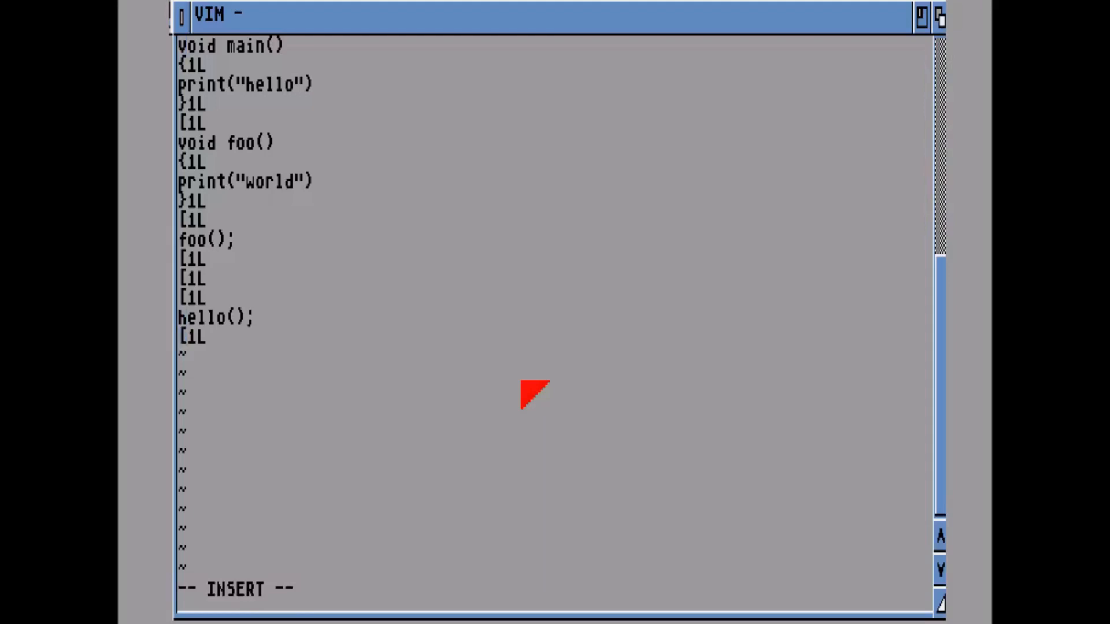
{"action": "type", "text": "hello"}
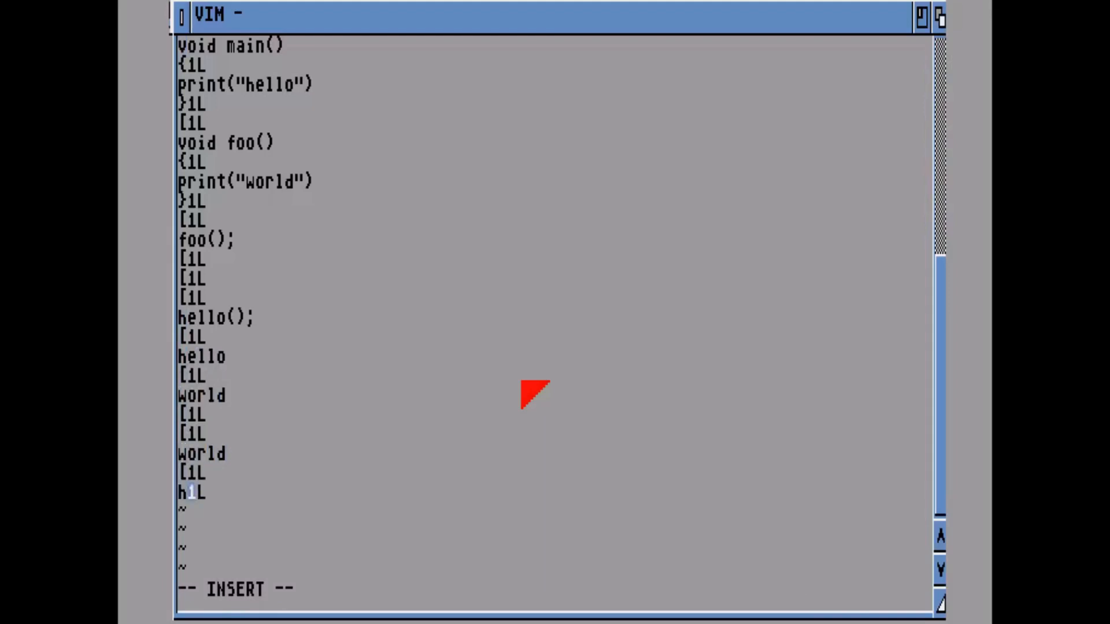
{"action": "key", "text": "u"}
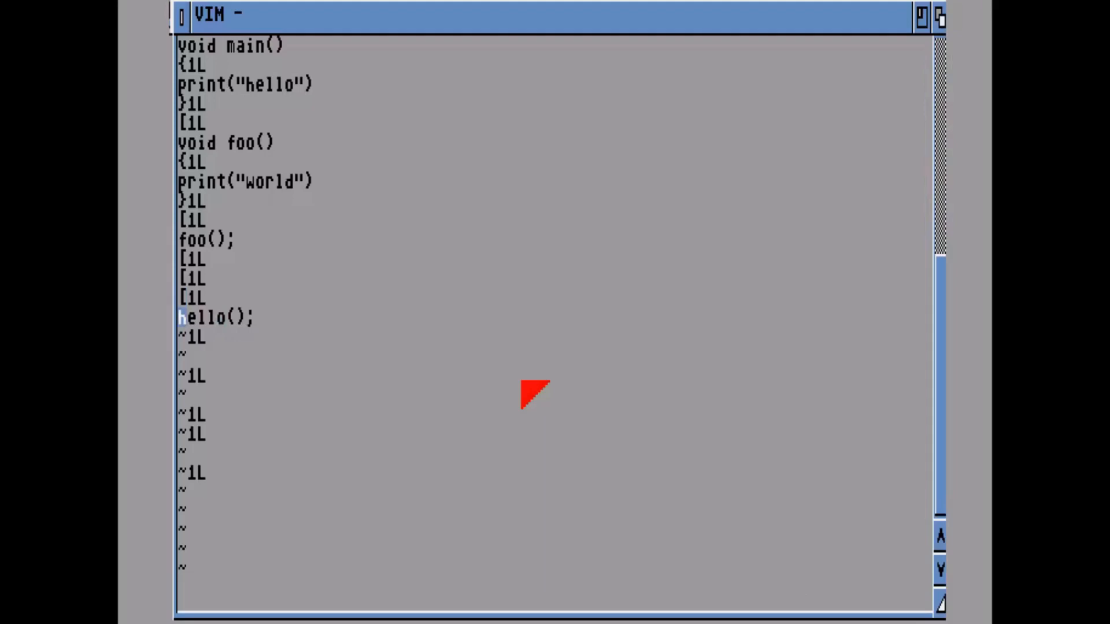
Move the cursor down one line toward the next hello occurrence.
{"action": "key", "text": "j"}
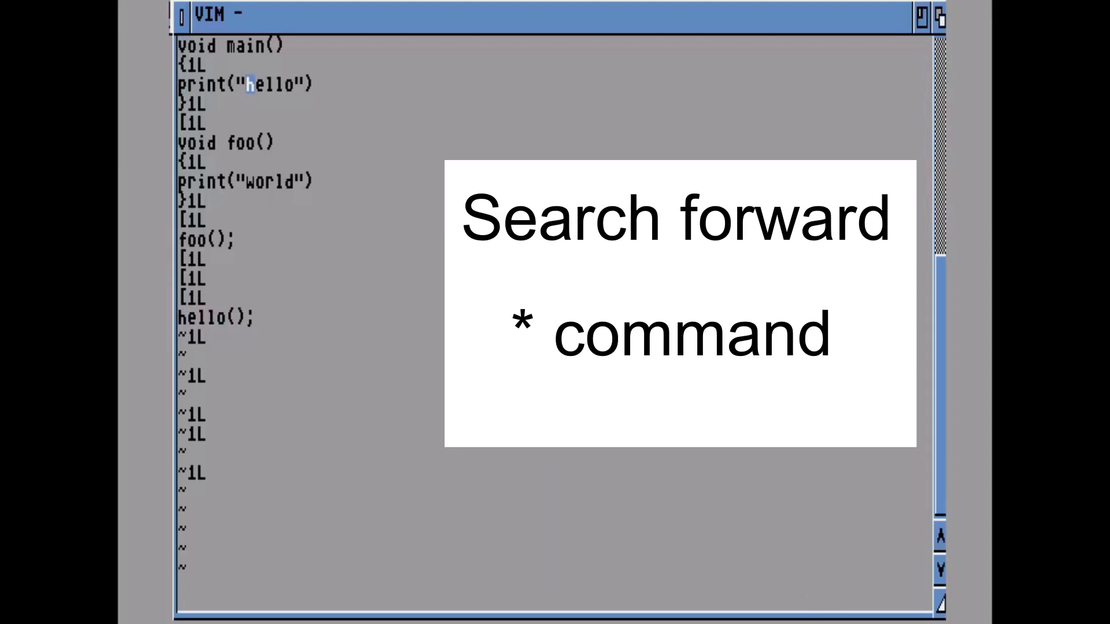
Search forward for hello, then run :version to report Vi IMitation v1.14.
{"action": "type", "text": "/hello"}
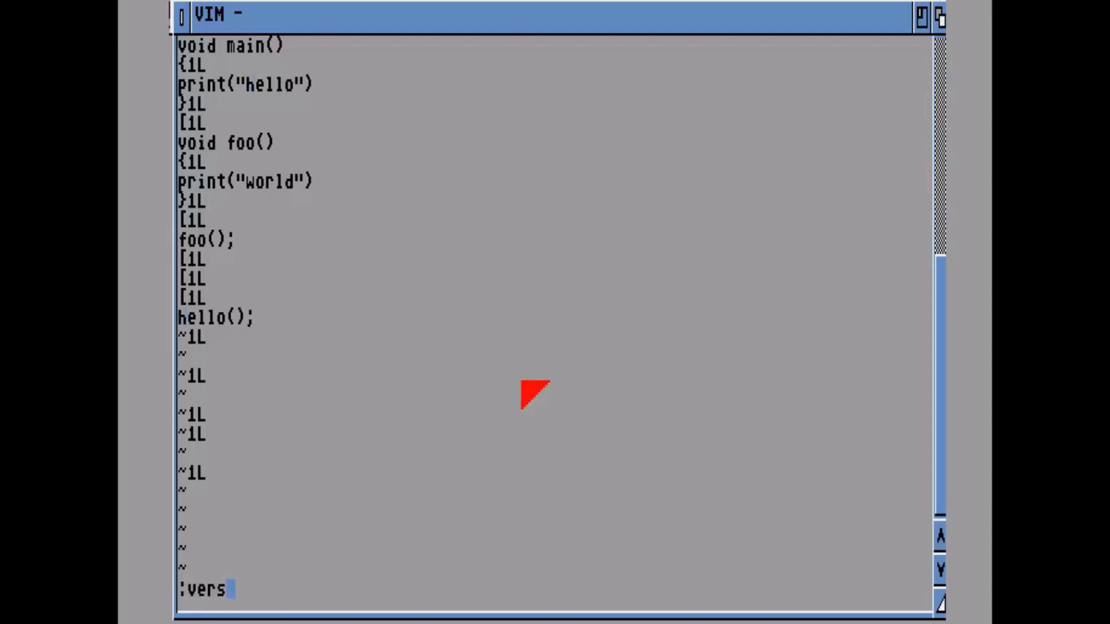
{"action": "key", "text": "Return"}
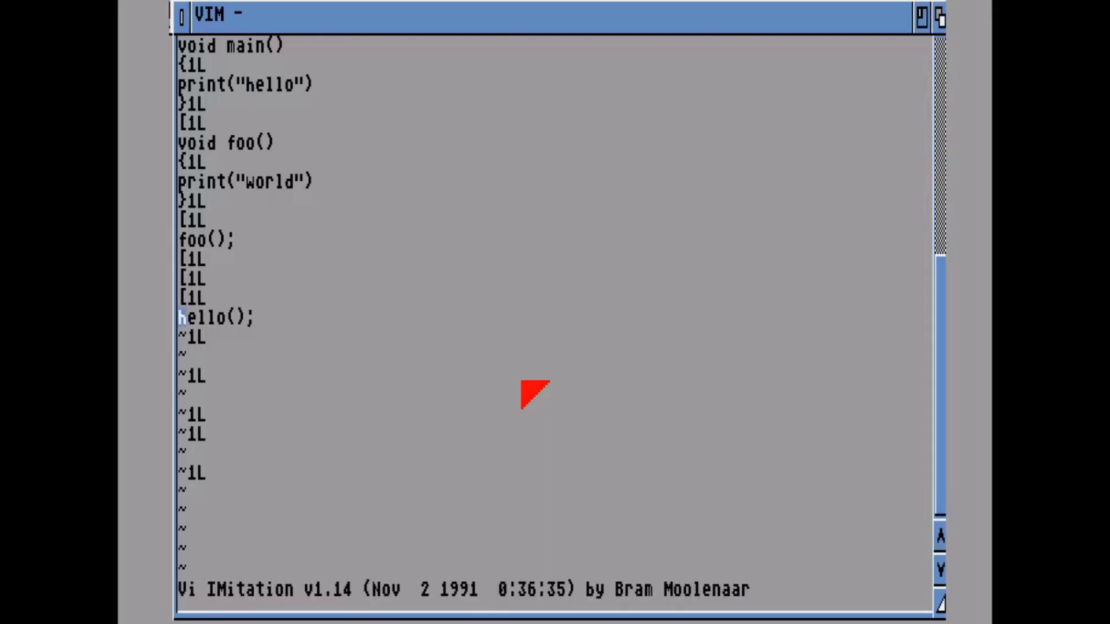